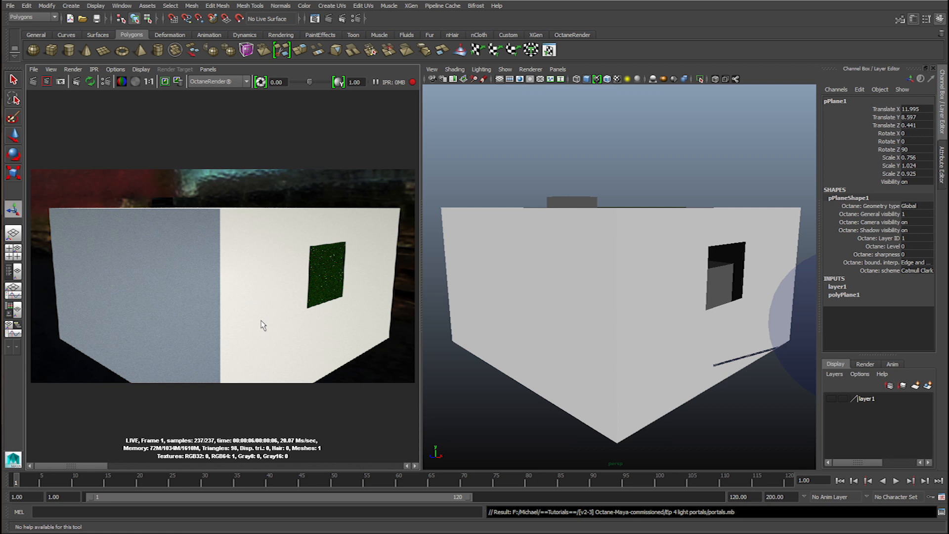
mouse_move(446, 287)
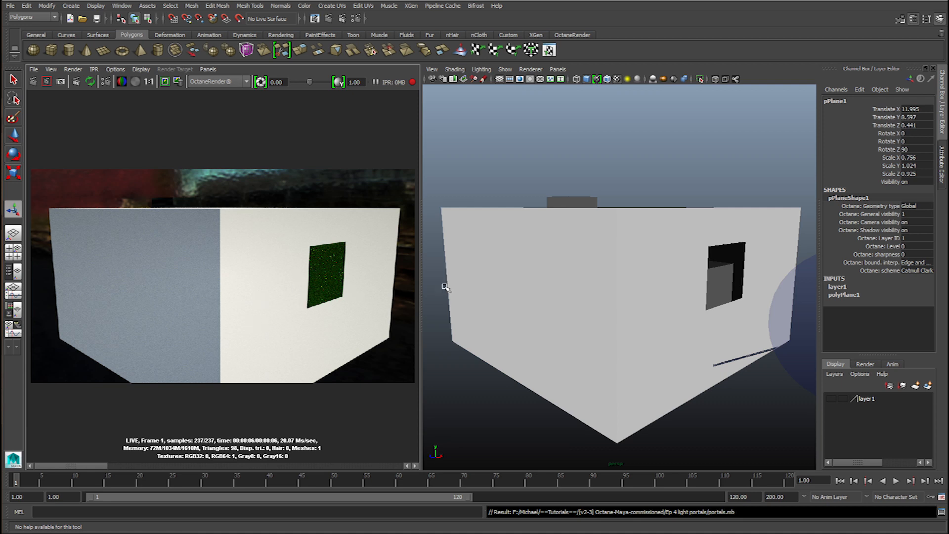
mouse_move(615, 286)
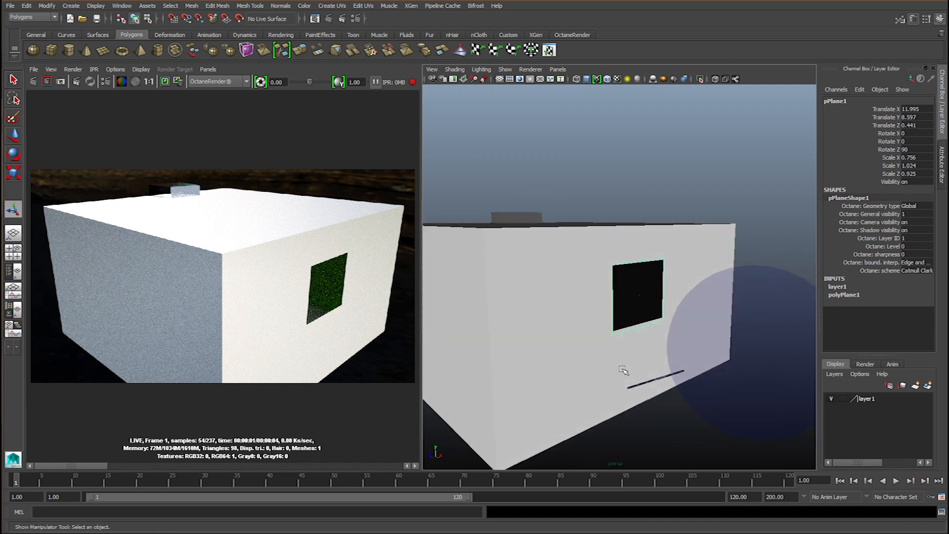
Move pPlane1 along X until it sits right at the window opening, checking from an orbited view
drag(624, 370, 678, 316)
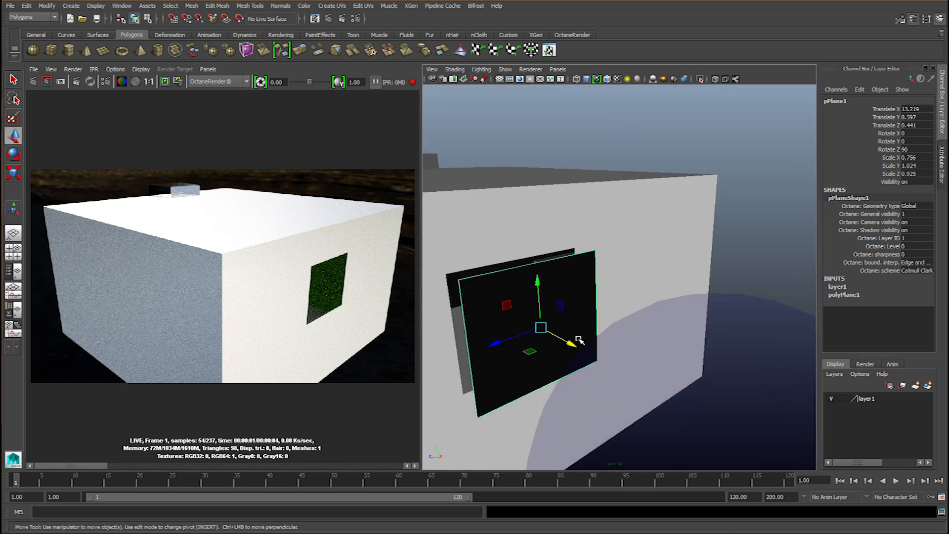
drag(572, 343, 554, 336)
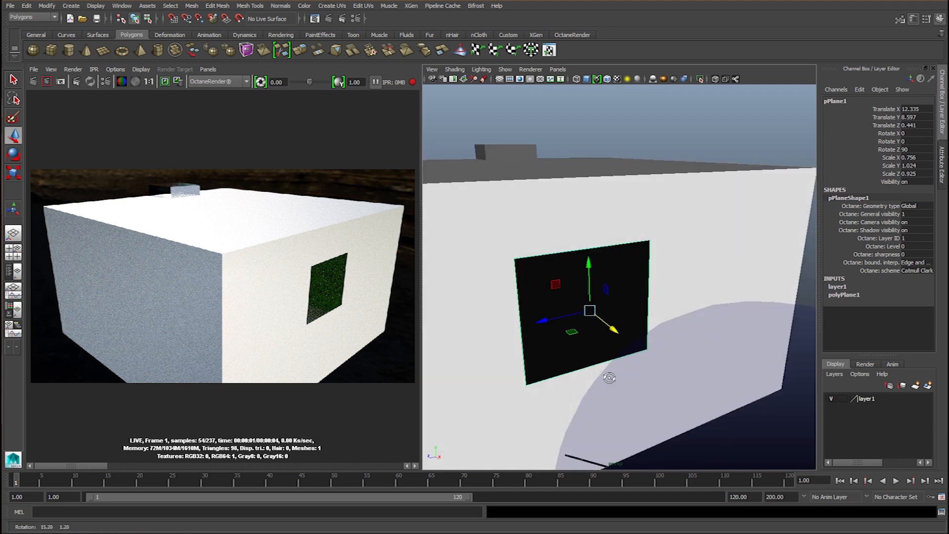
drag(590, 309, 616, 302)
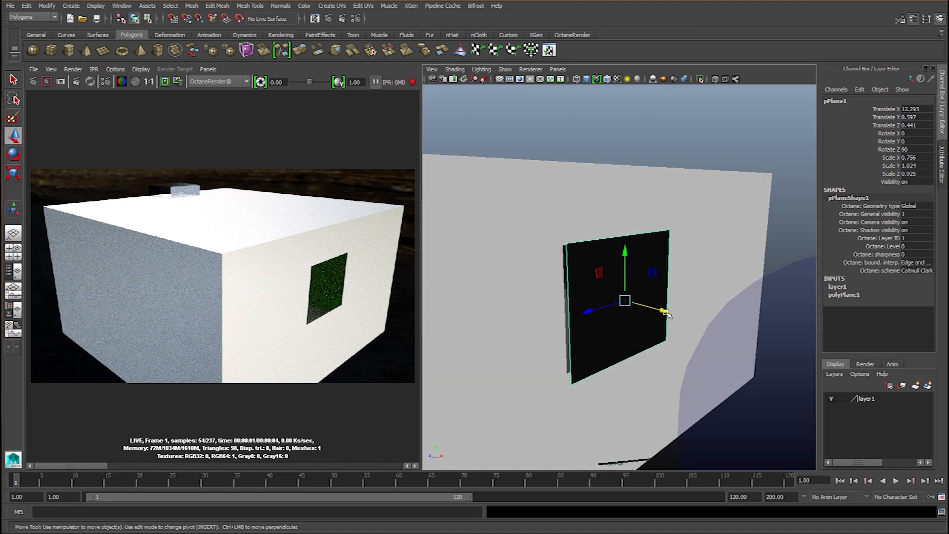
drag(664, 311, 699, 293)
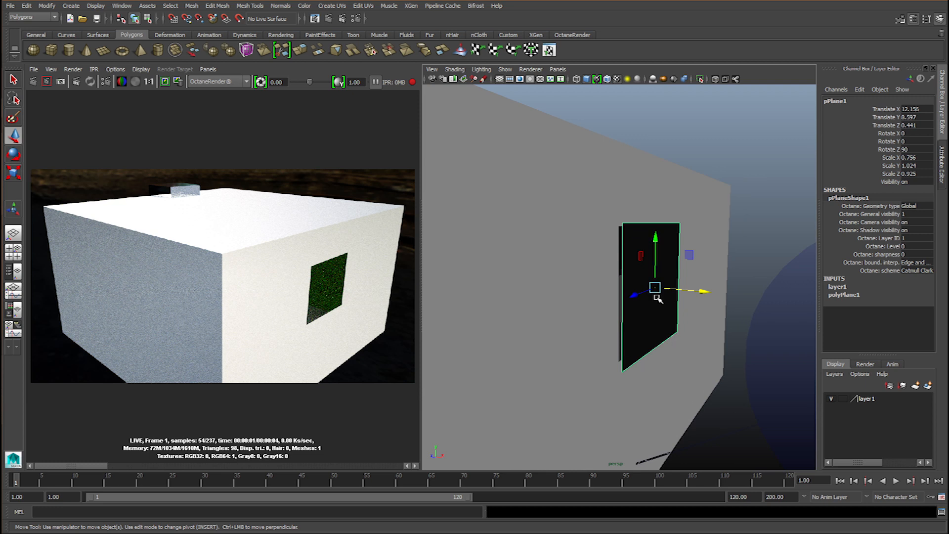
drag(653, 290, 581, 268)
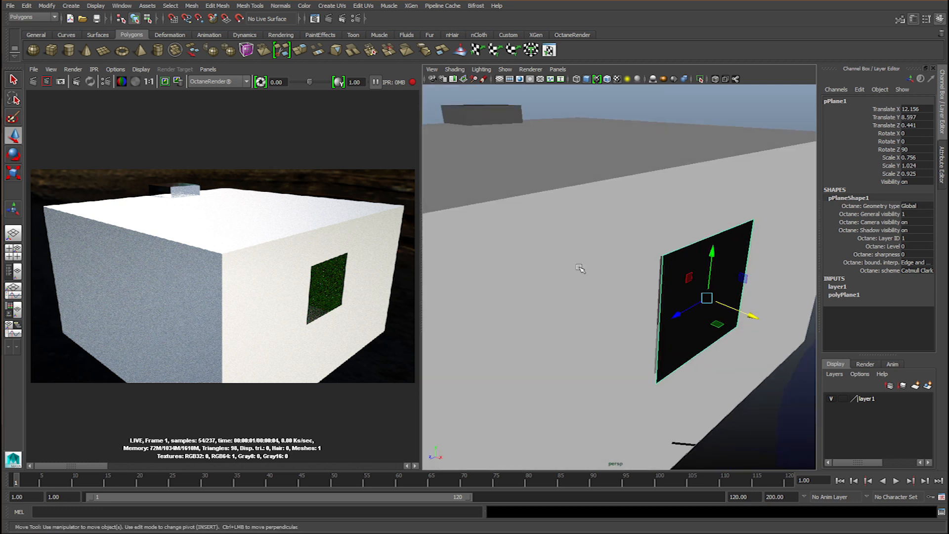
Look through camera1, start an IPR render of the interior and bring up the render settings
click(557, 69)
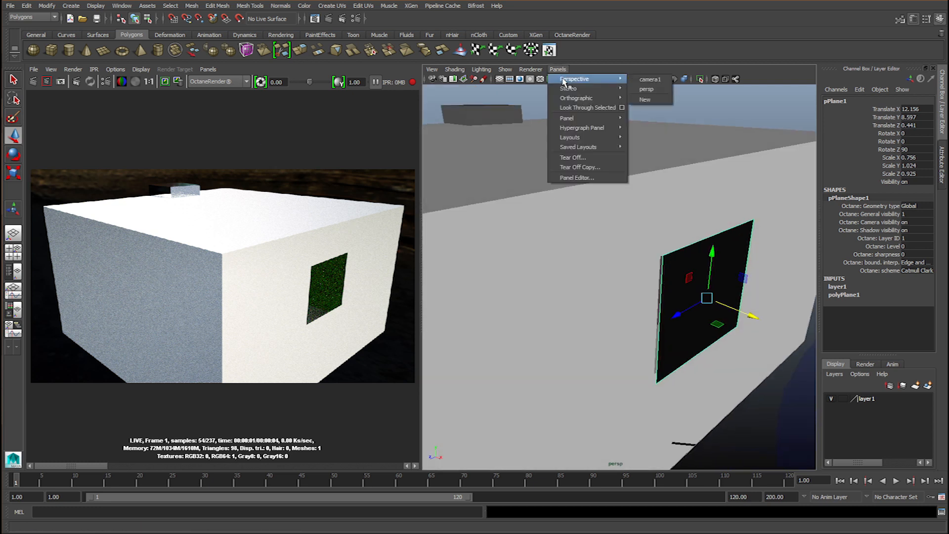
click(649, 79)
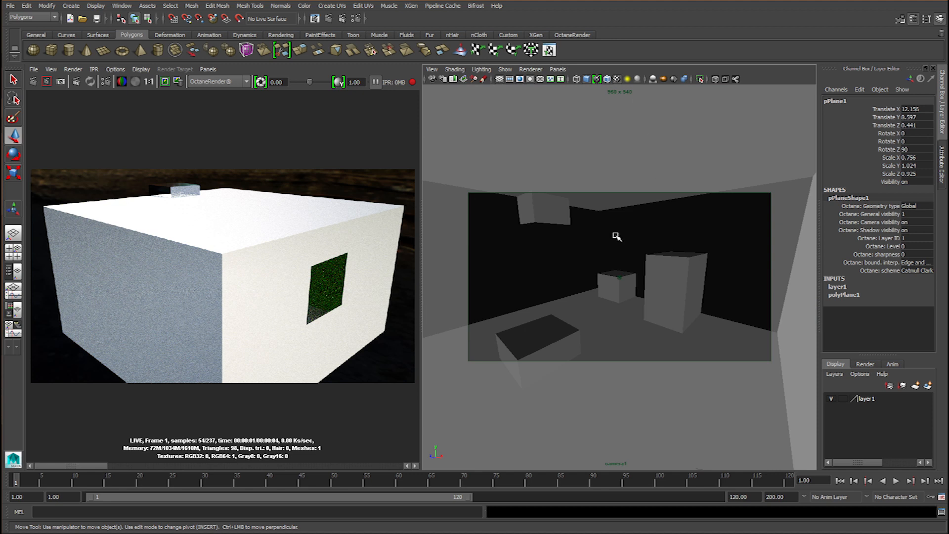
click(94, 69)
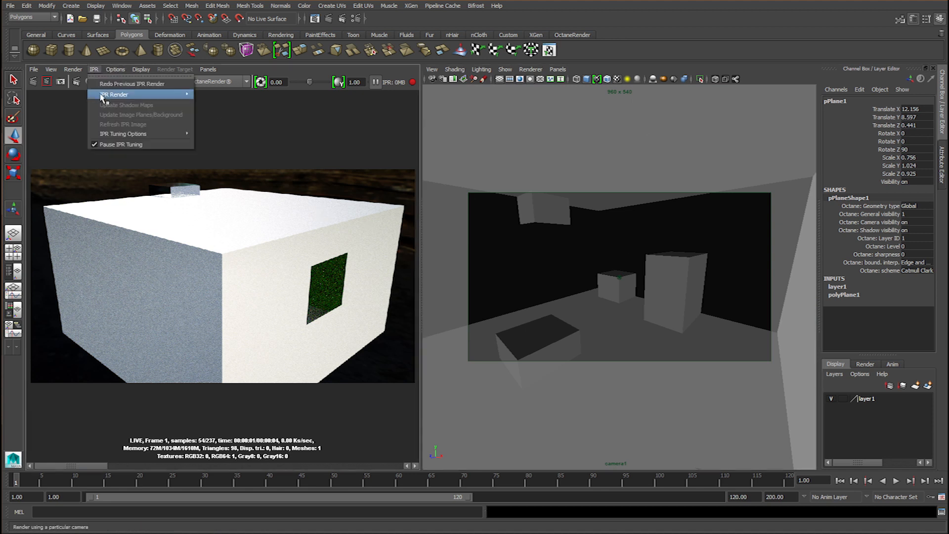
click(115, 95)
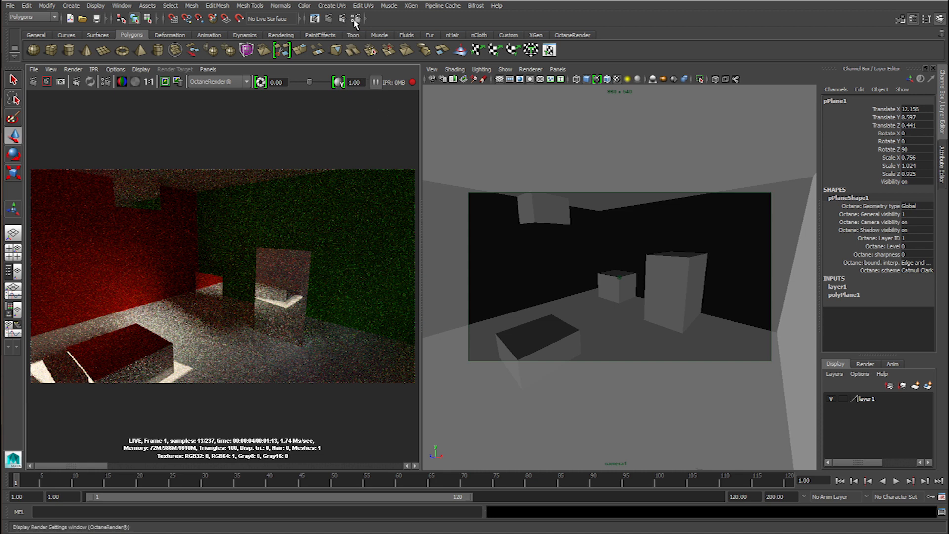
click(356, 19)
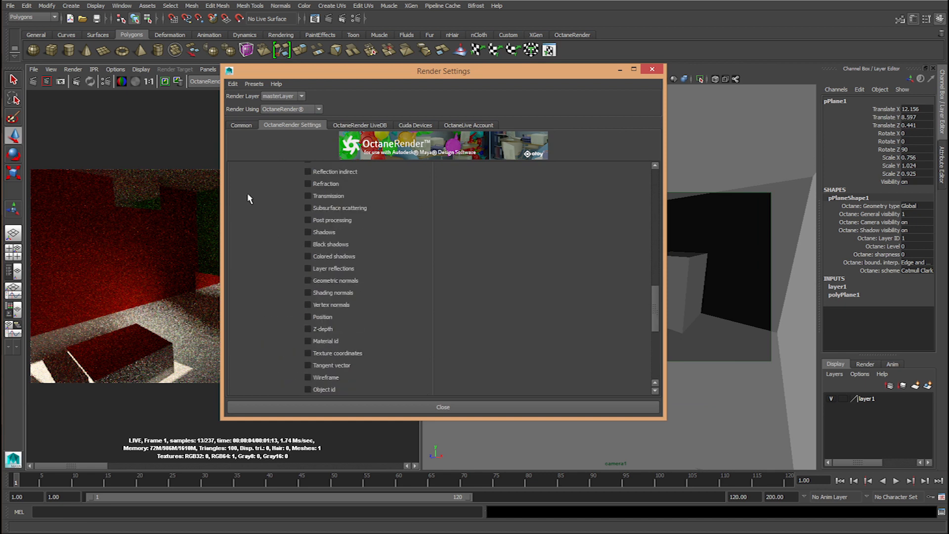
Keep the Path Trace kernel with 237 max samples and close the Octane settings window
click(327, 215)
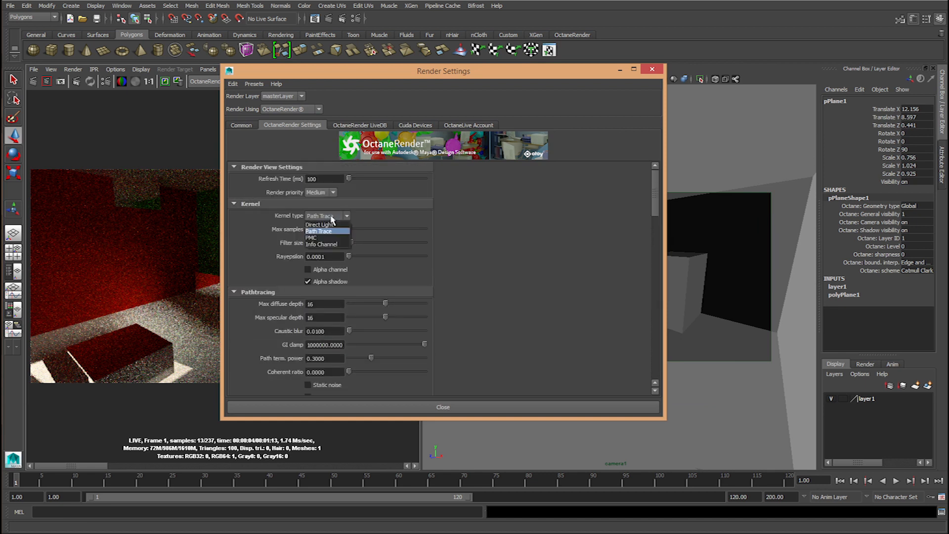
click(319, 231)
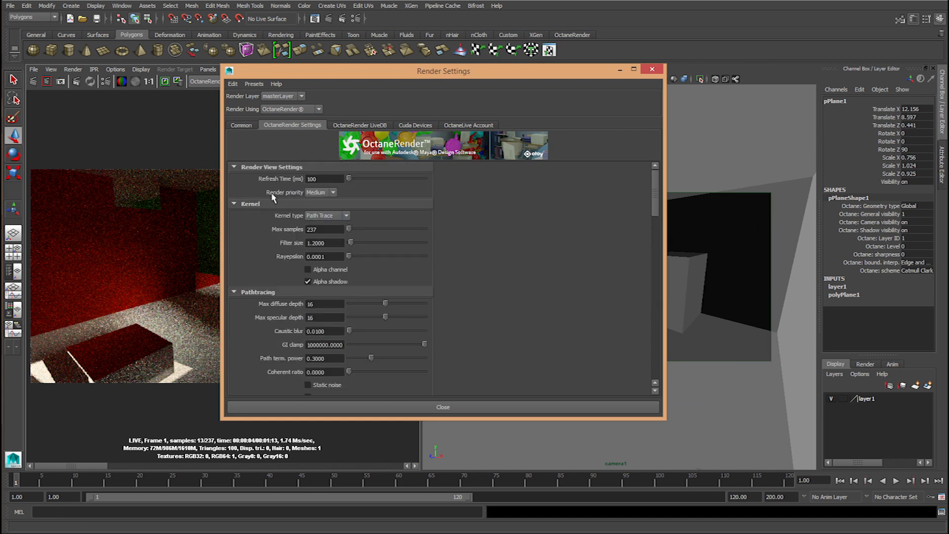
click(325, 228)
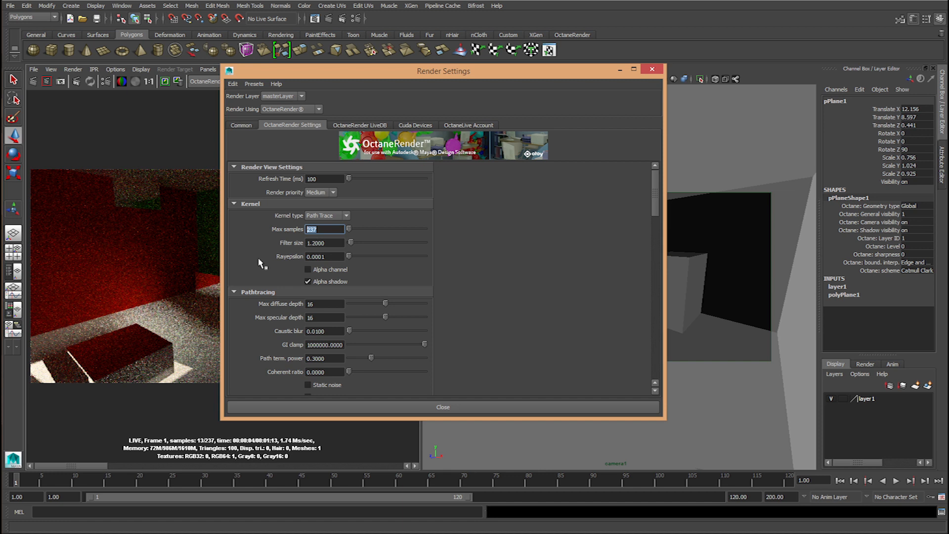
mouse_move(296, 257)
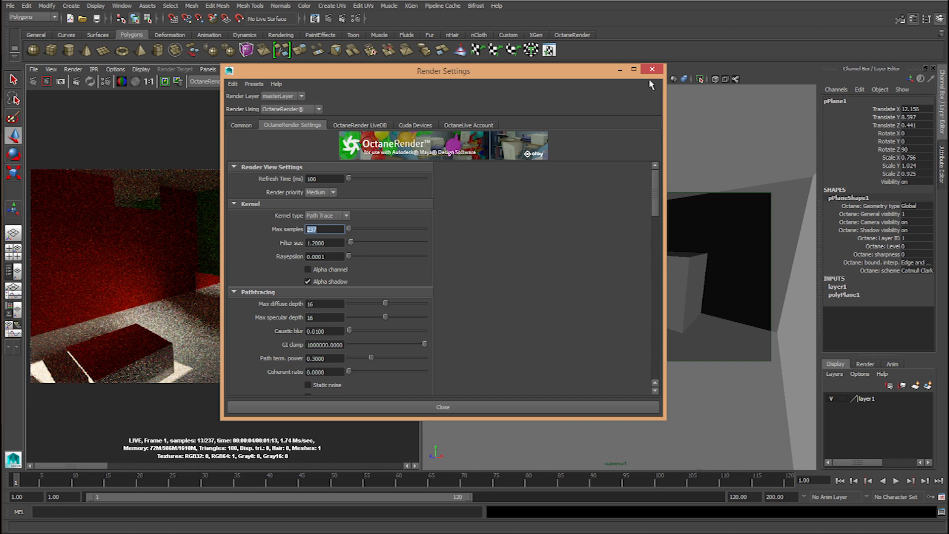
click(651, 68)
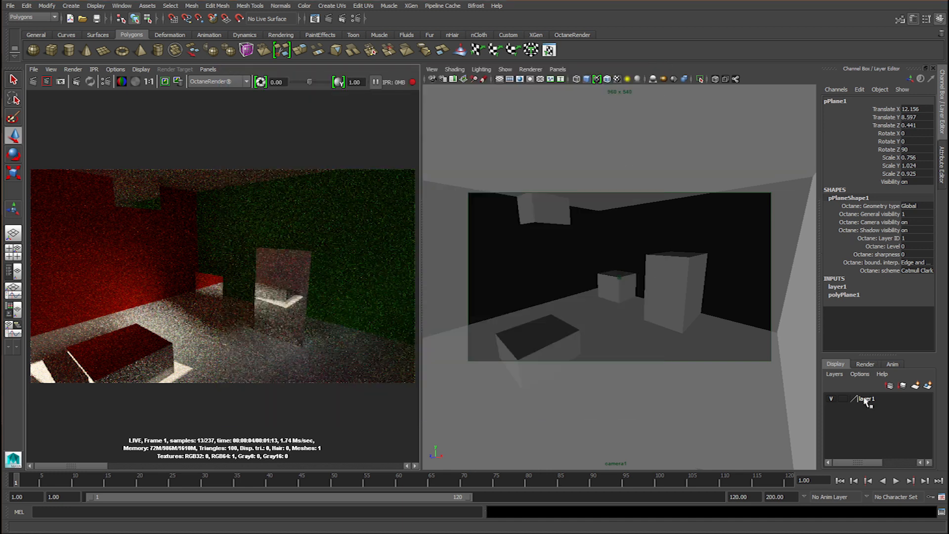
Hide layer1 and refresh the IPR so the room renders to 237/237 samples without it
click(834, 398)
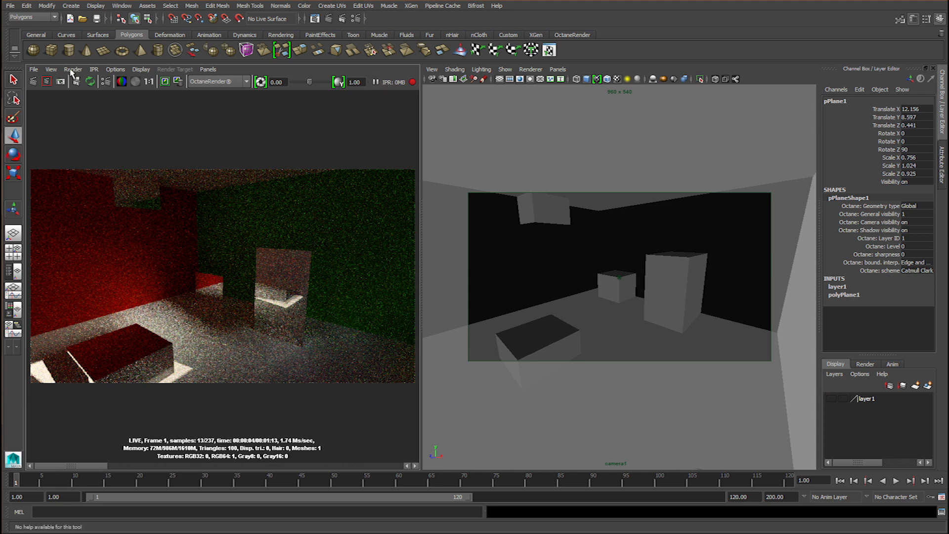
click(89, 82)
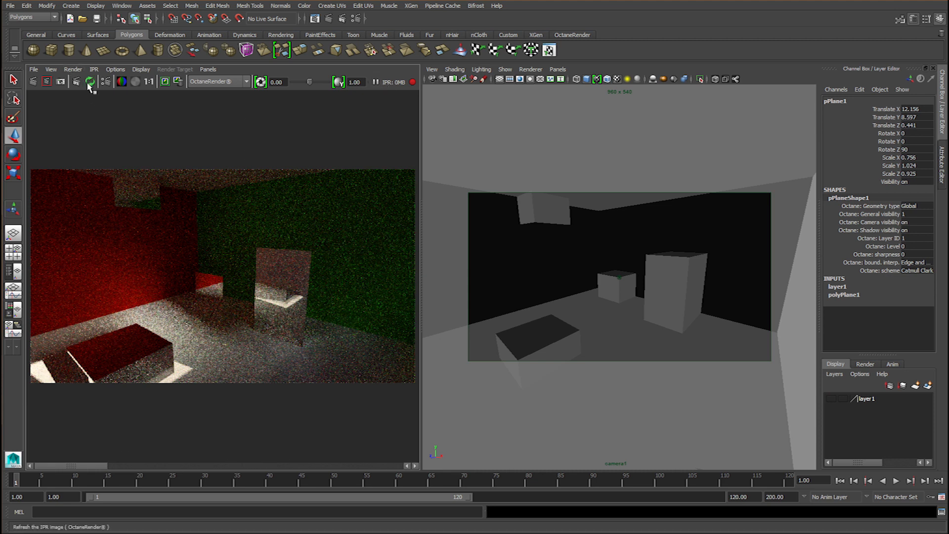
click(88, 82)
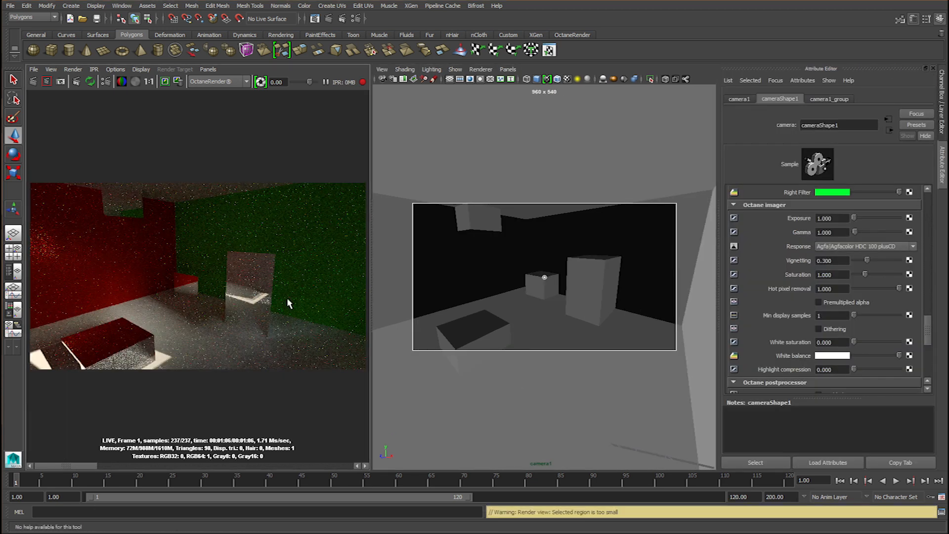
mouse_move(230, 316)
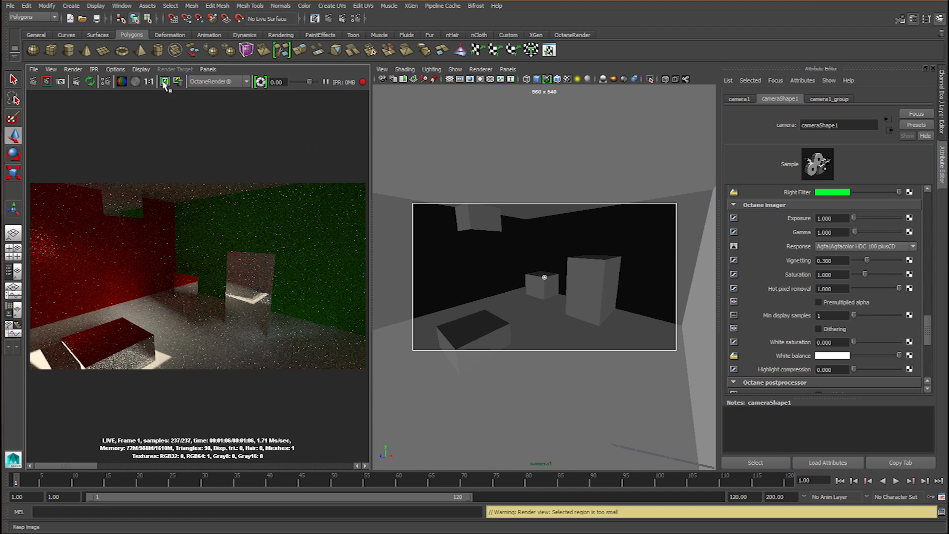
mouse_move(164, 82)
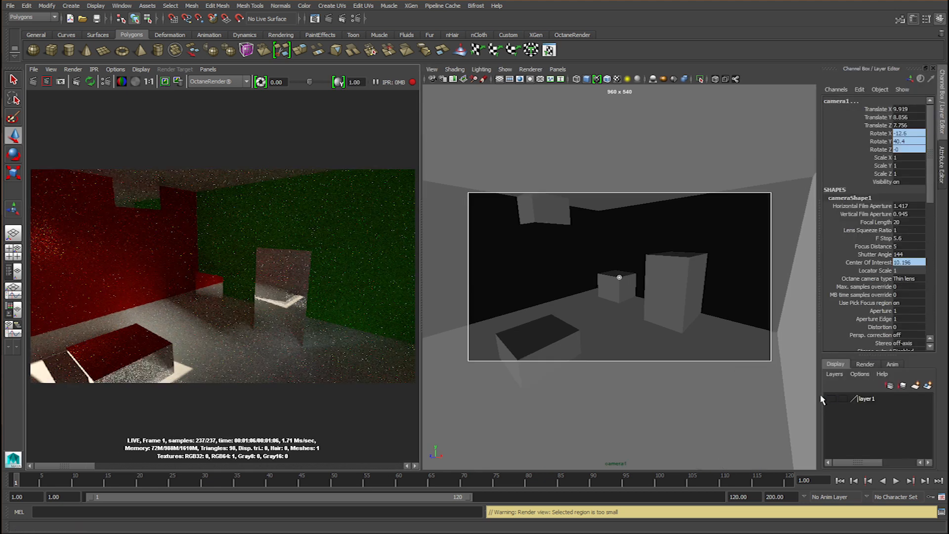
Show layer1 again and raise camera1's imager saturation to about 1.57 as the room re-renders
click(840, 398)
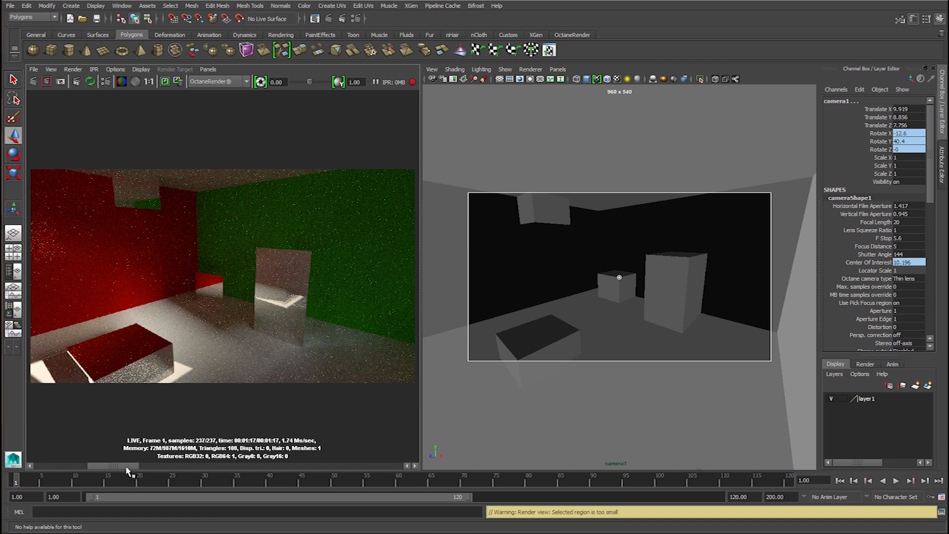
drag(112, 466, 172, 466)
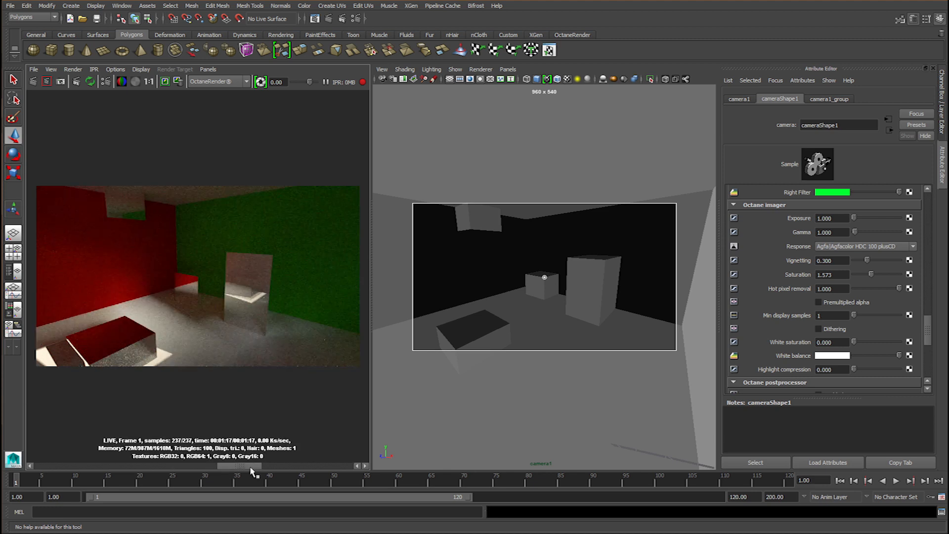
mouse_move(223, 479)
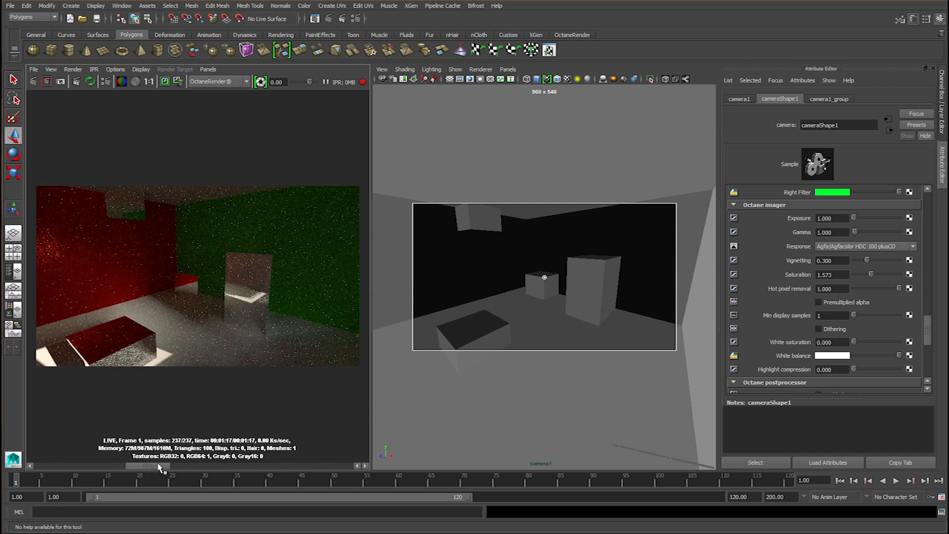
mouse_move(307, 368)
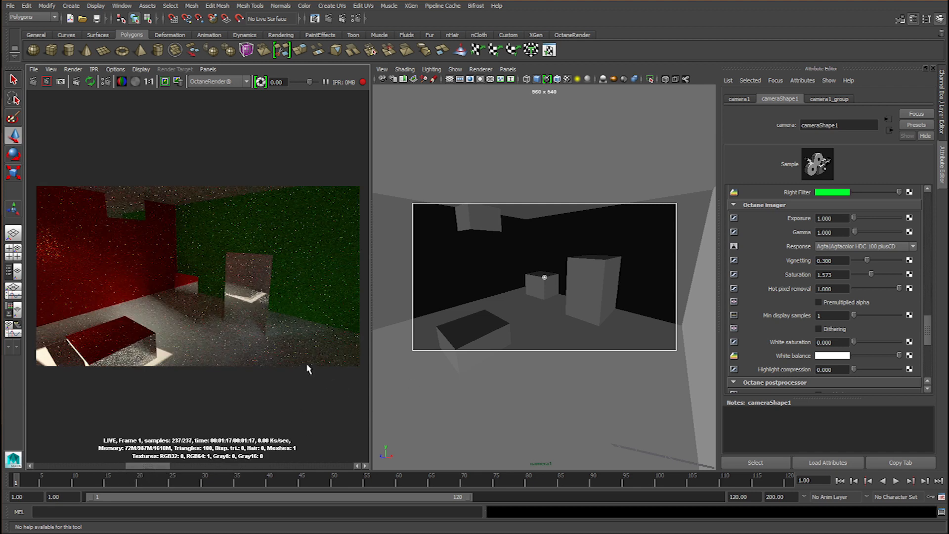